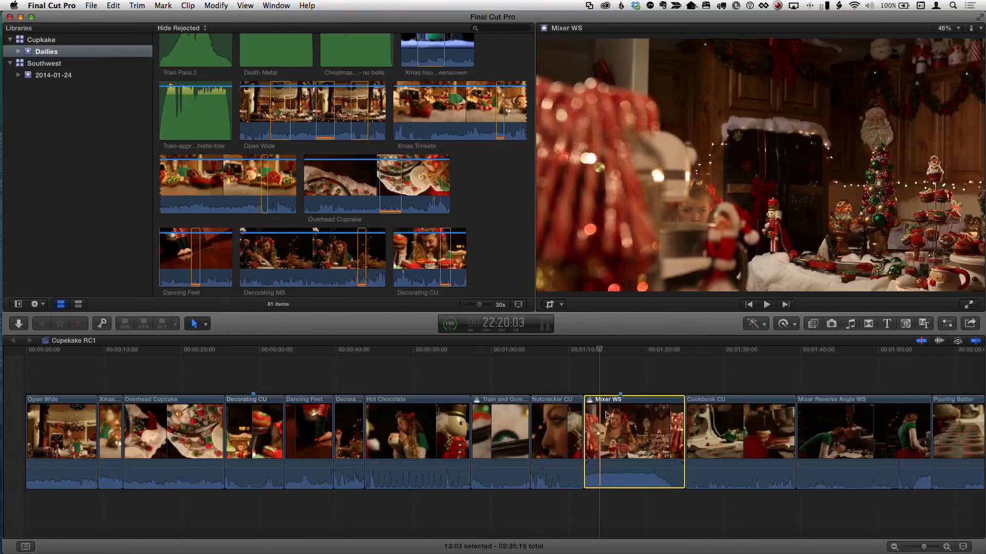
Create an audition from the Mixer WS clip via its context menu and show the preview window.
{"action": "right_click", "coordinate": [634, 440]}
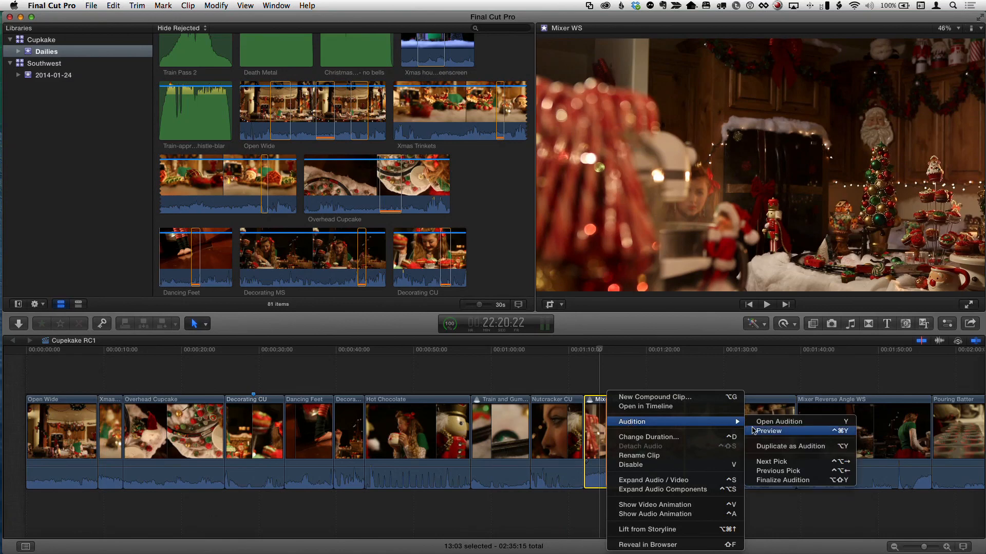
{"action": "mouse_move", "coordinate": [758, 435]}
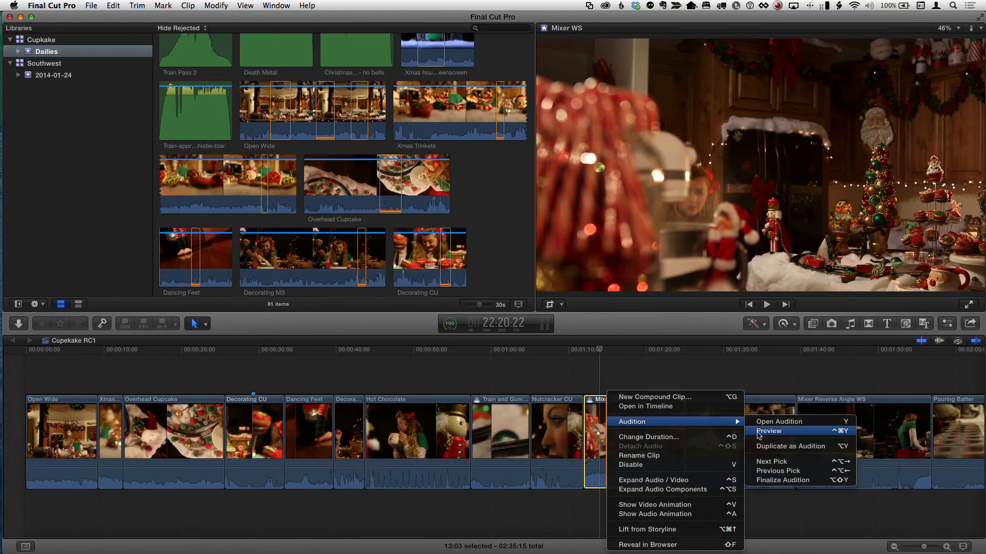
{"action": "left_click", "coordinate": [768, 431]}
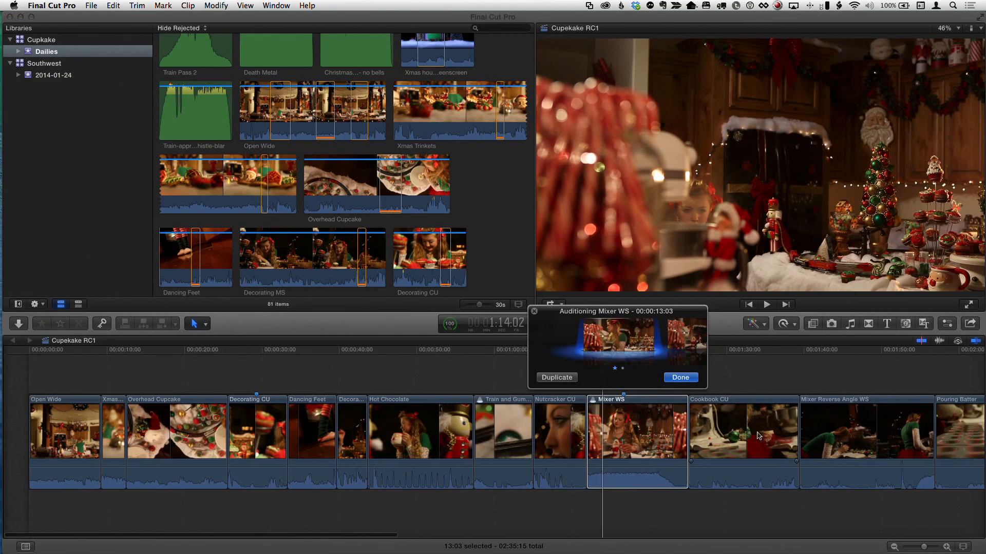
Duplicate Mixer WS in the audition and make the shorter 'copy 1' the active pick.
{"action": "left_click", "coordinate": [679, 377]}
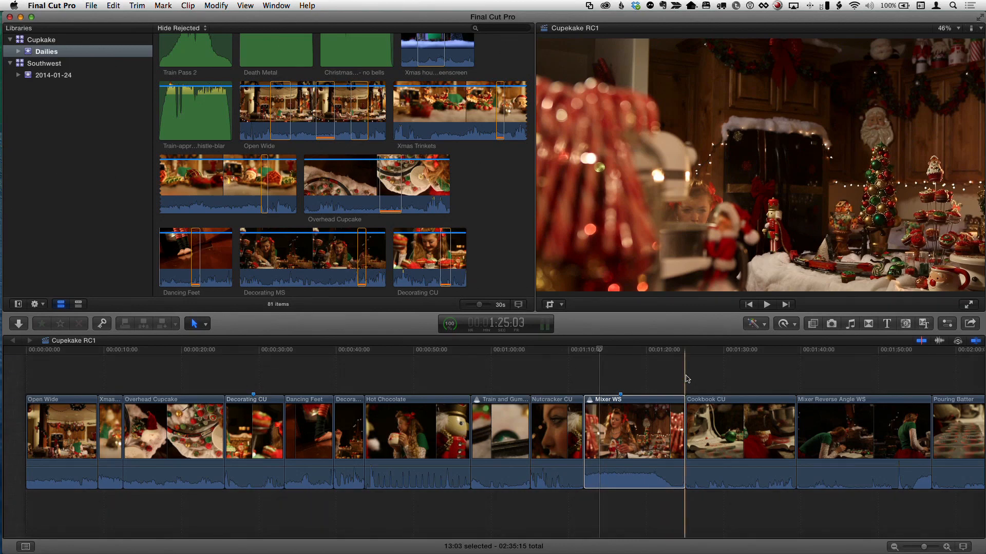
{"action": "left_click", "coordinate": [620, 359]}
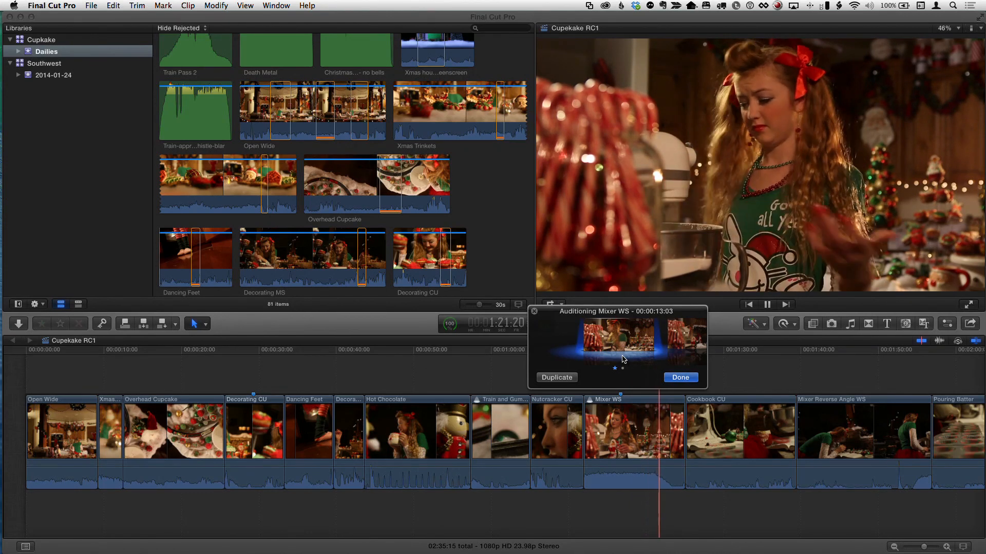
{"action": "left_click", "coordinate": [555, 377]}
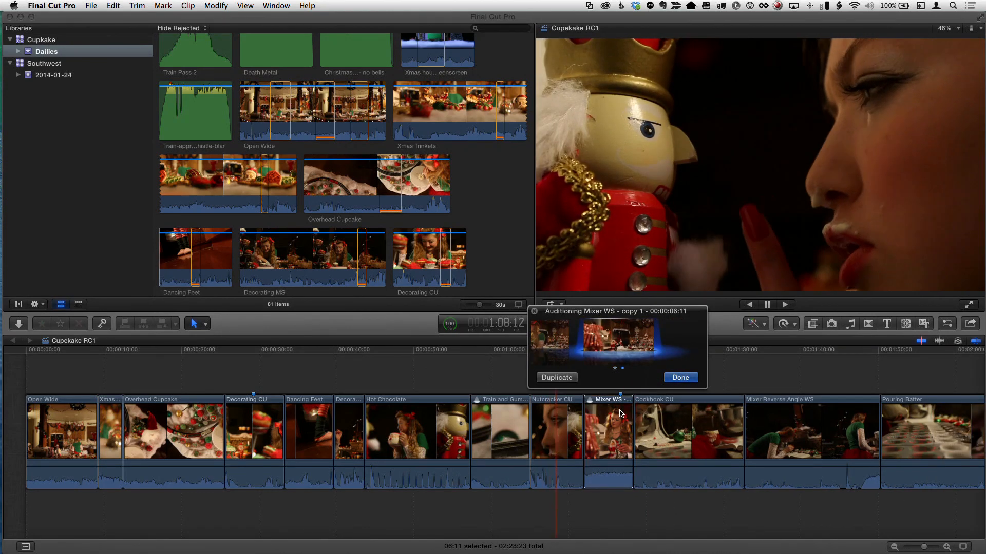